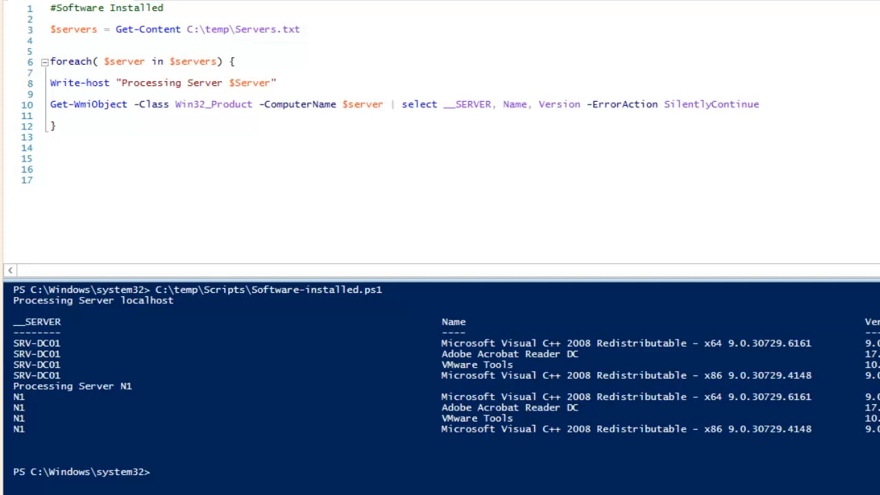
Replace the "Skype™ 7.39" product name with "Adobe Acrobat Reader DC" in the Untitled3.ps1 uninstall snippet.
click(50, 179)
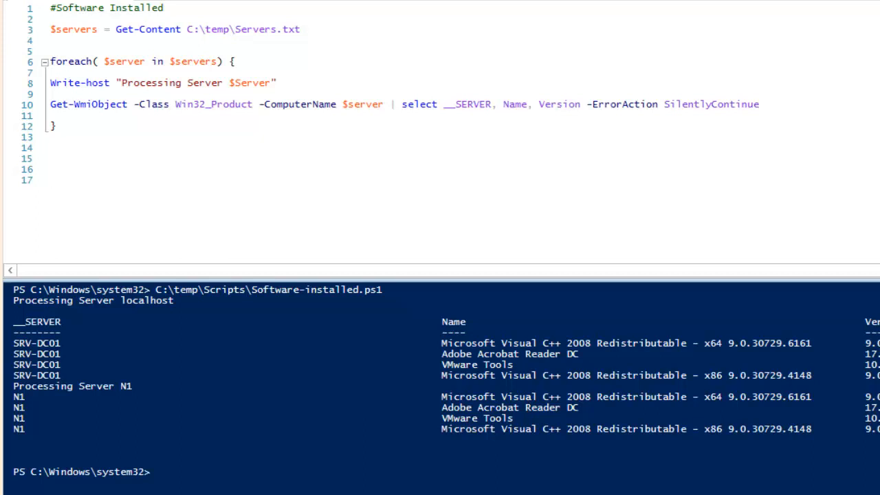
click(51, 178)
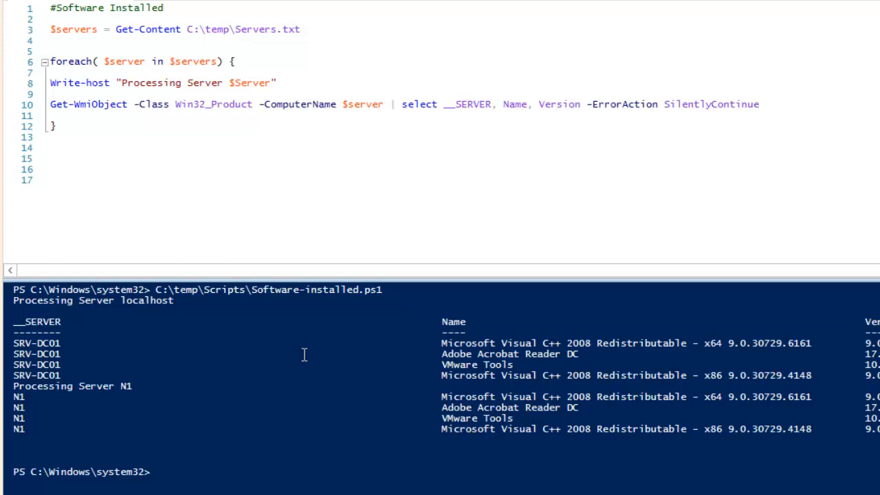
mouse_move(56, 396)
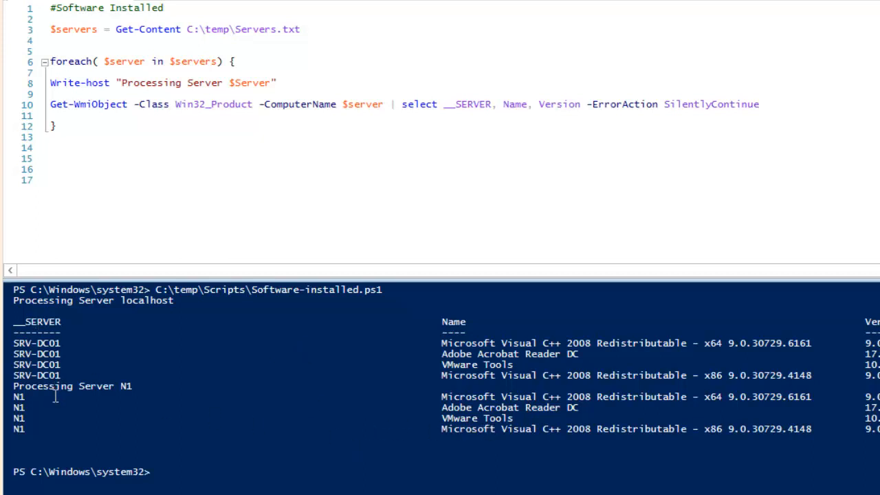
mouse_move(446, 410)
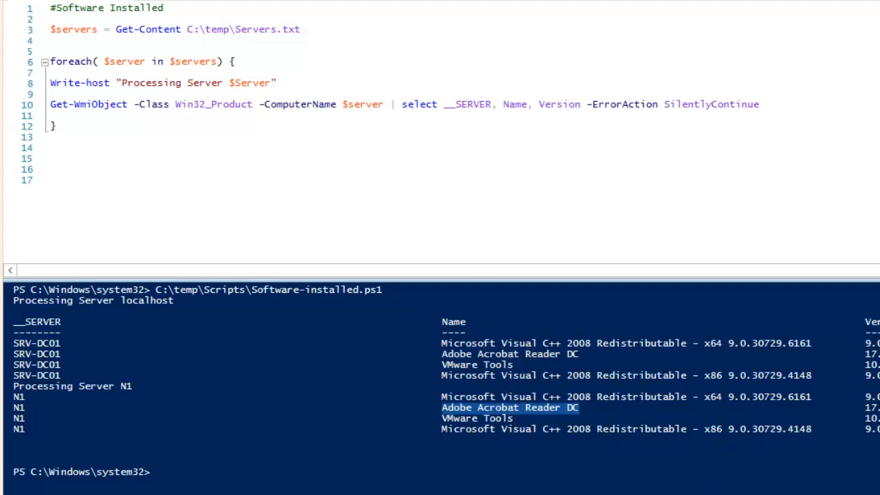
click(542, 97)
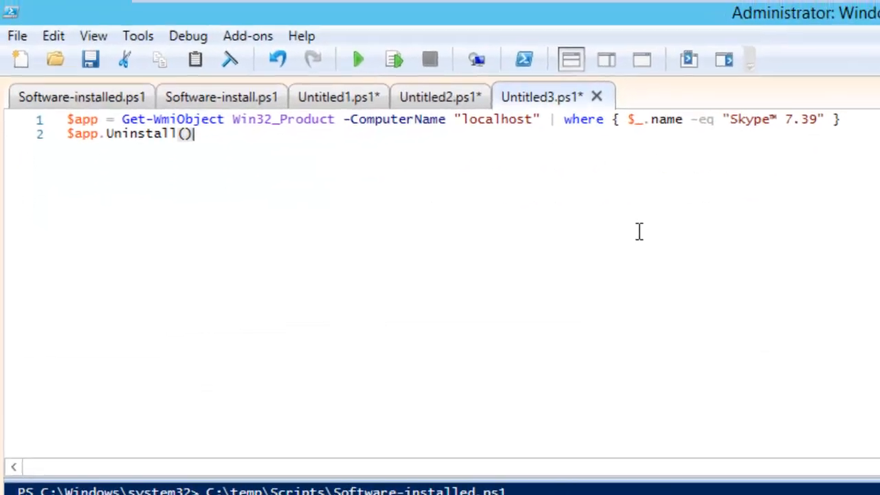
mouse_move(135, 191)
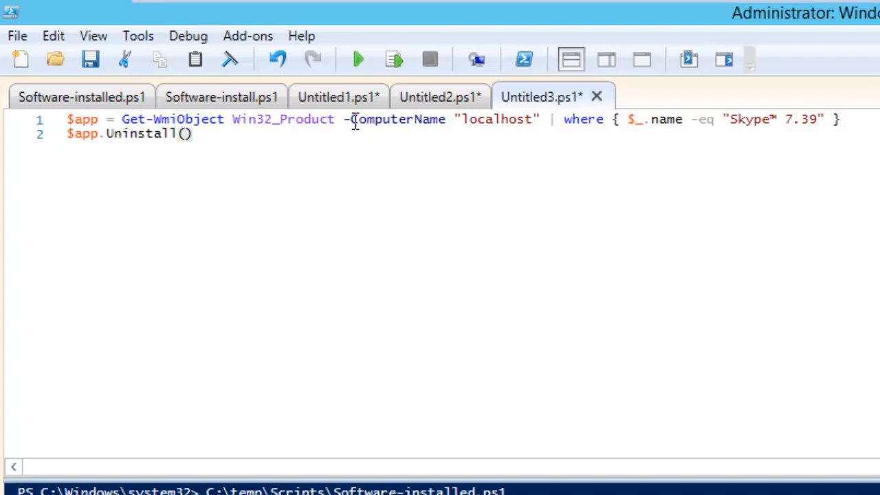
mouse_move(657, 142)
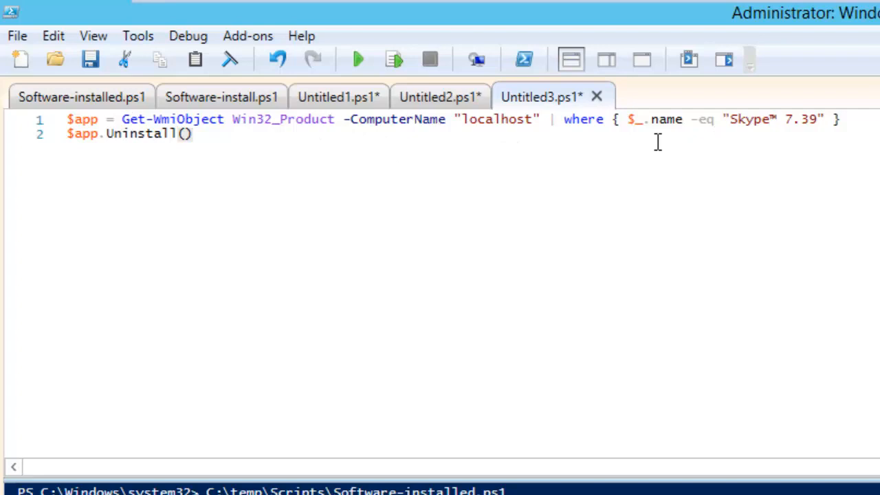
mouse_move(349, 118)
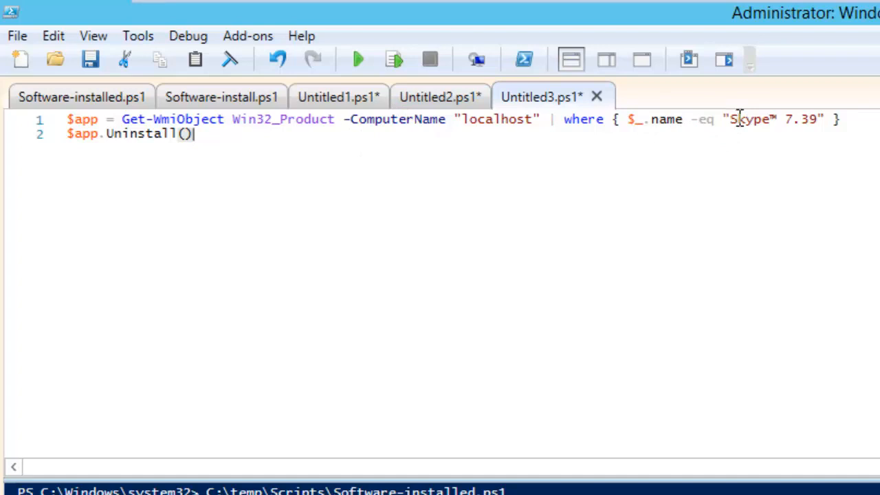
drag(730, 119, 814, 118)
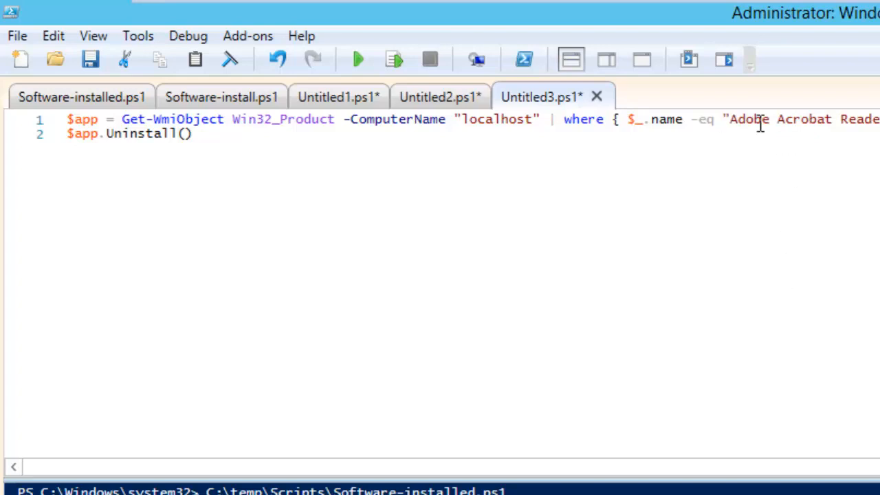
click(356, 57)
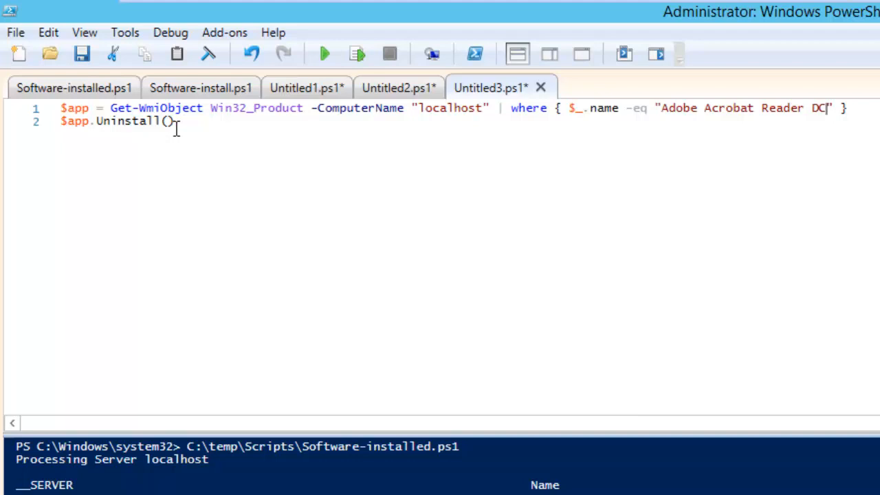
mouse_move(651, 125)
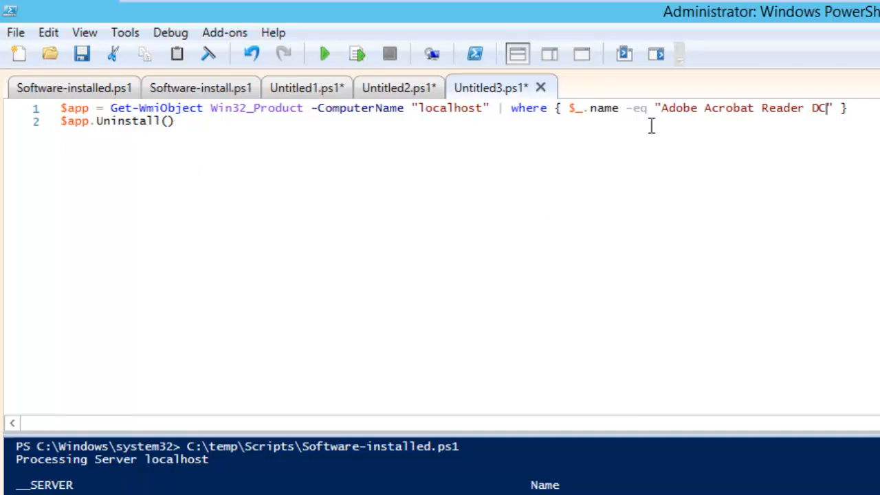
mouse_move(371, 209)
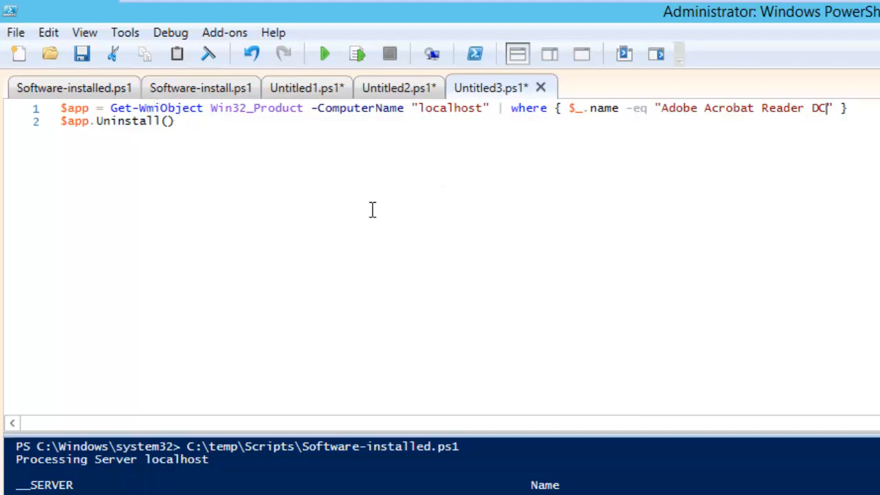
mouse_move(369, 231)
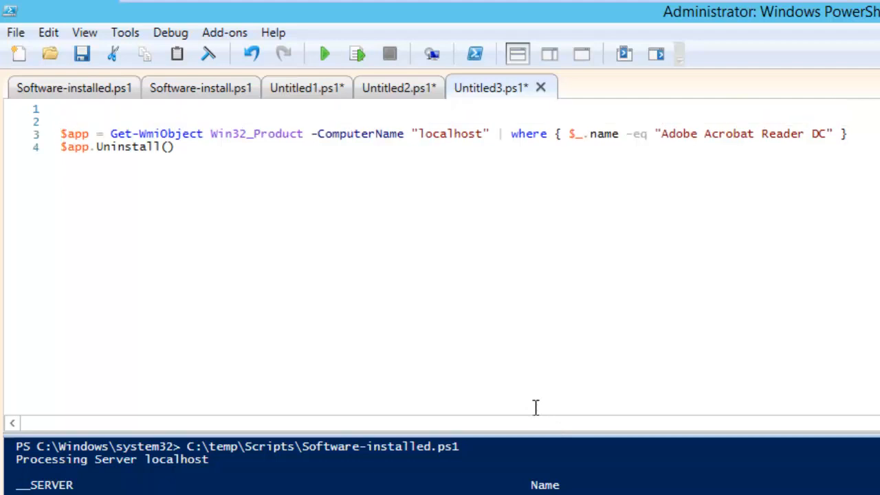
Copy the $servers = Get-Content Servers.txt and foreach lines from Software-installed.ps1 into the uninstall script.
click(74, 88)
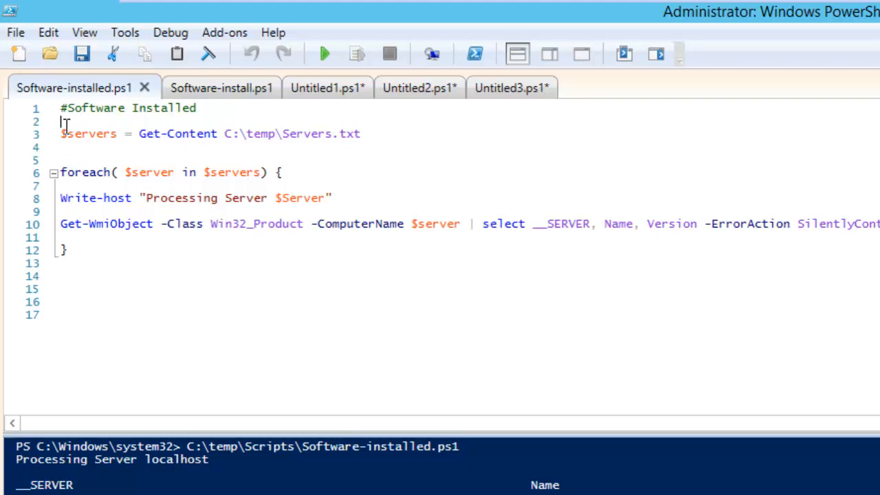
drag(62, 121, 283, 172)
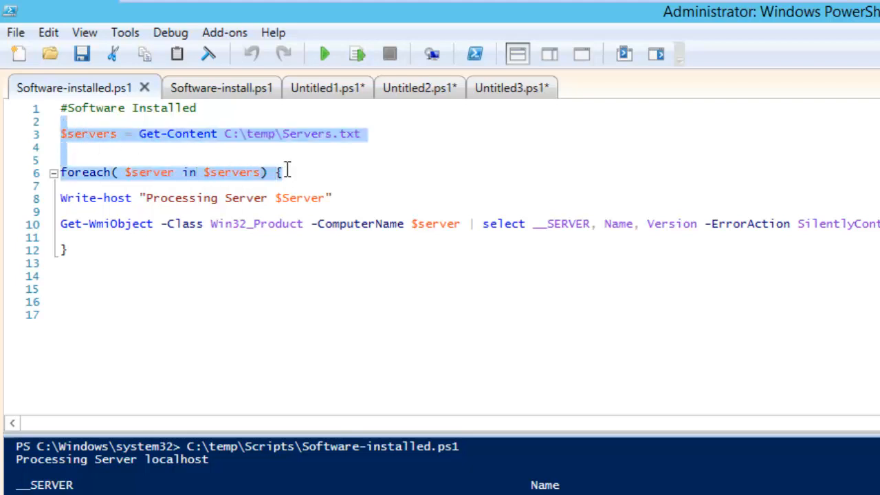
click(491, 88)
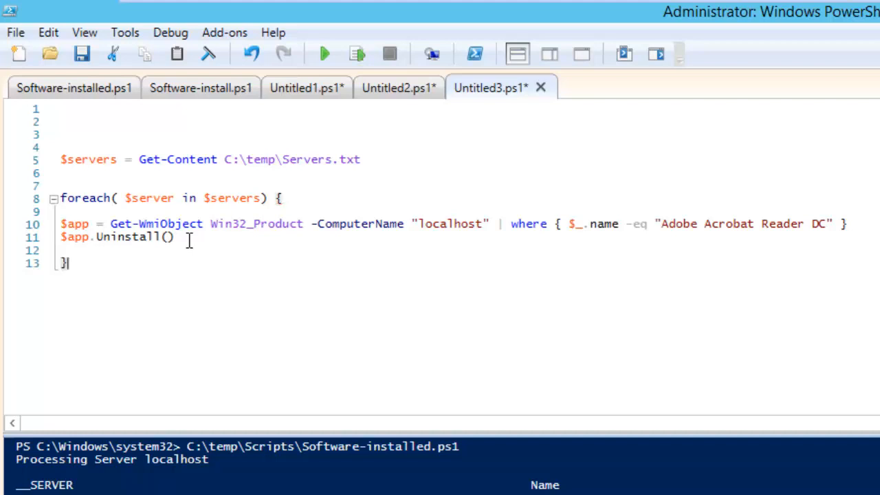
mouse_move(369, 214)
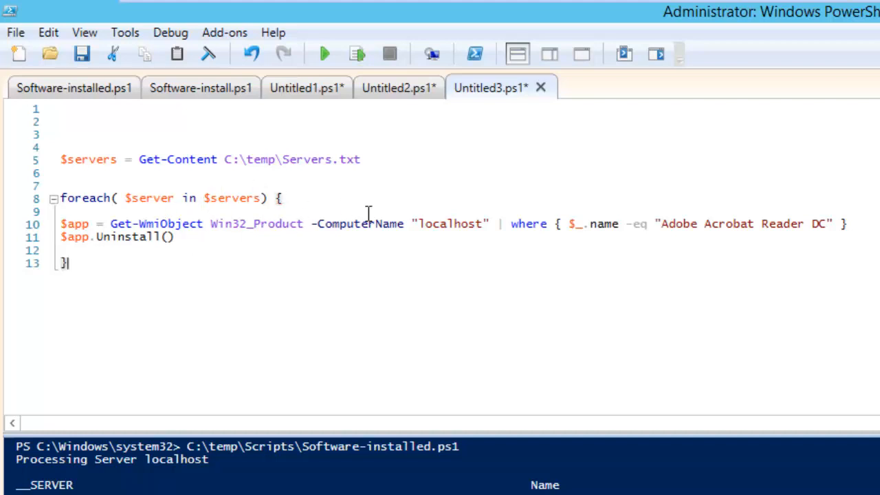
mouse_move(484, 311)
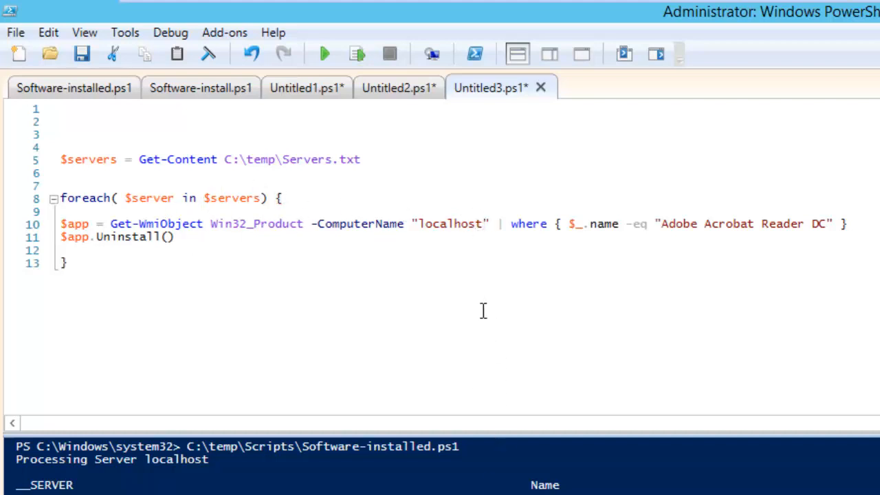
mouse_move(468, 271)
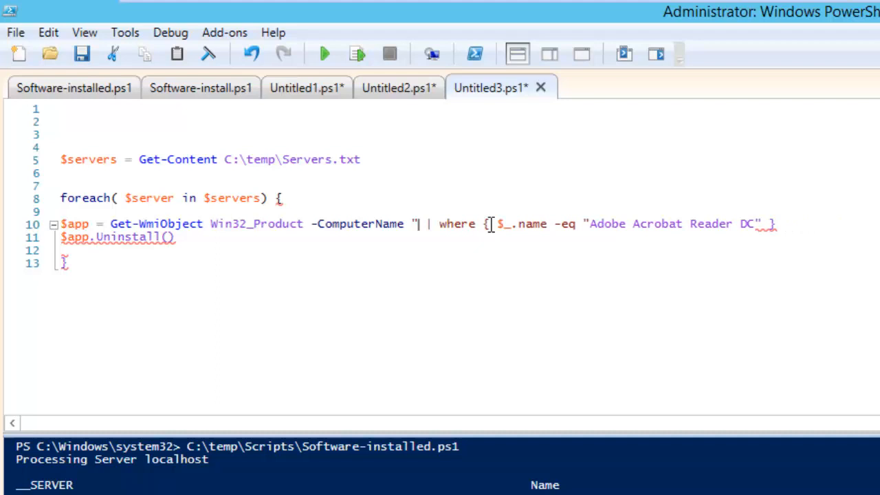
Pass $server as the computer name in the Get-WmiObject uninstall line.
text($se)
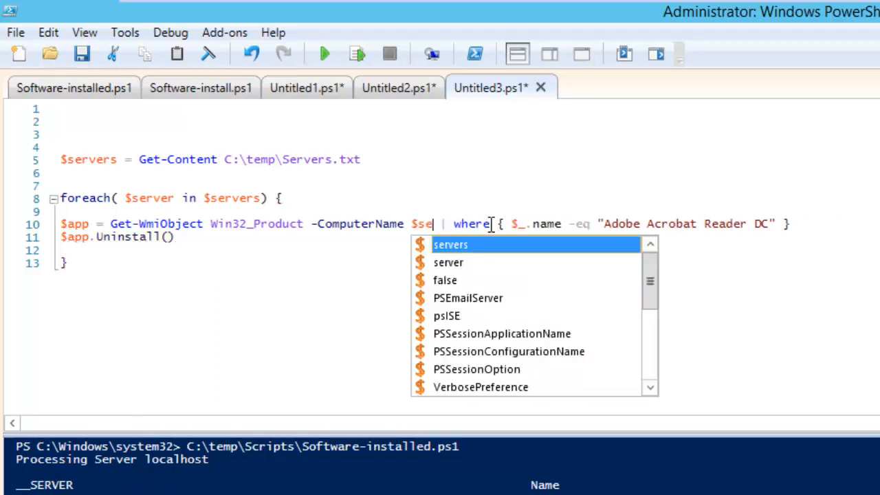
text(r)
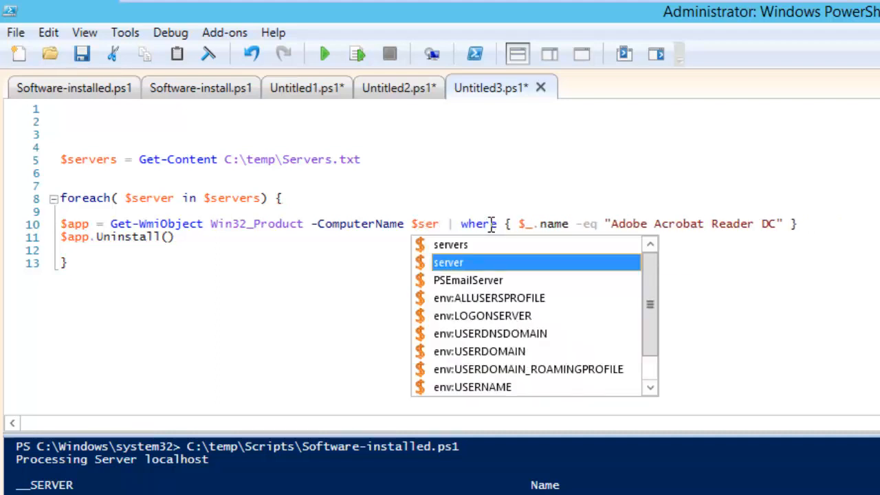
key(Tab)
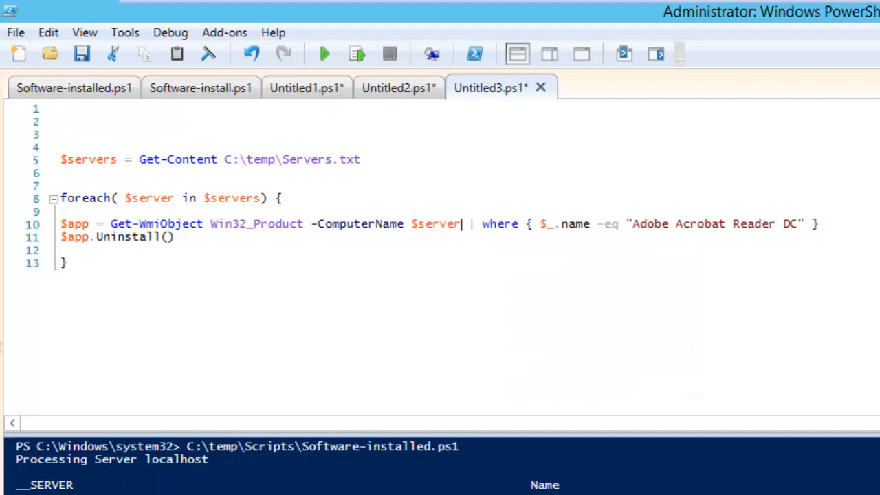
mouse_move(145, 173)
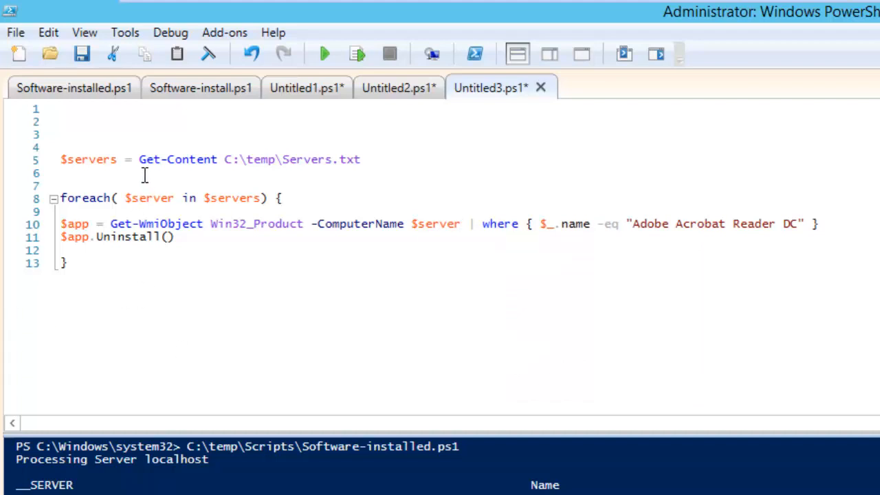
mouse_move(355, 160)
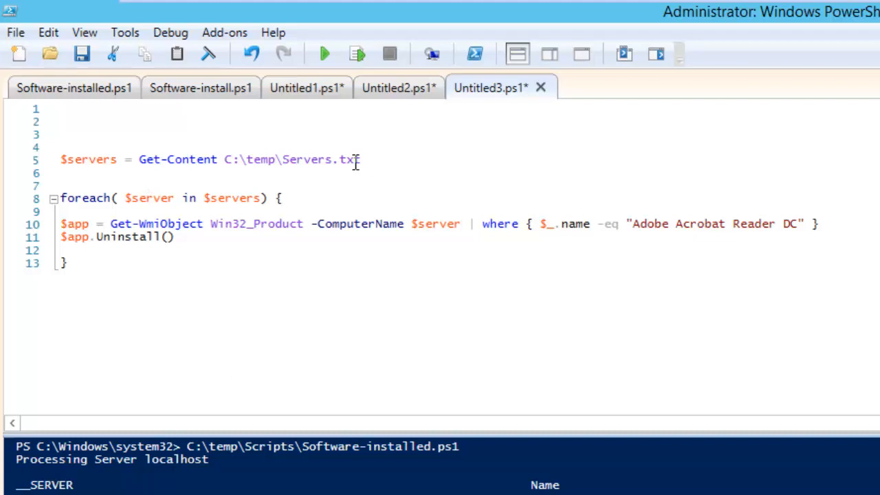
mouse_move(288, 172)
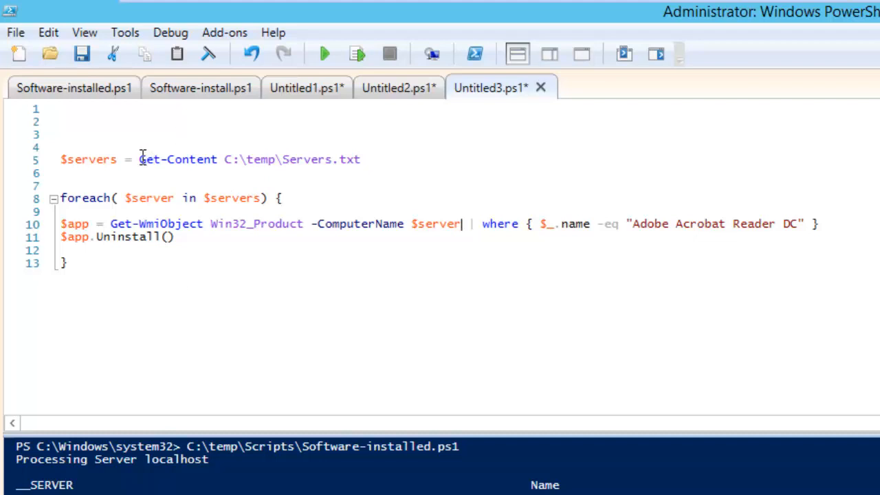
Run only the $servers = Get-Content line to load the server list from Servers.txt.
drag(140, 159, 360, 159)
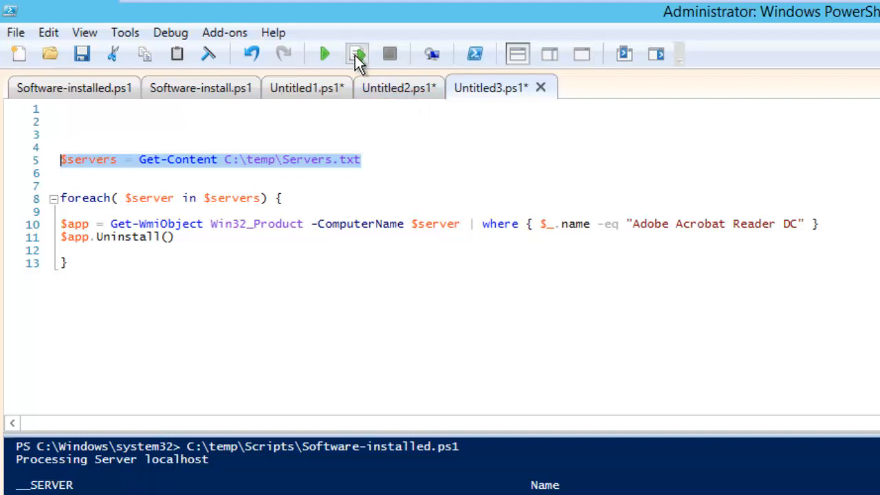
click(356, 54)
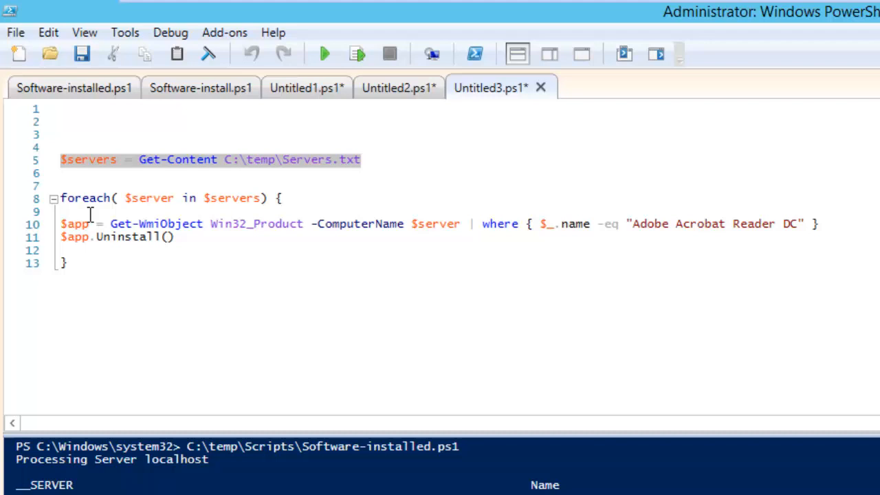
mouse_move(415, 236)
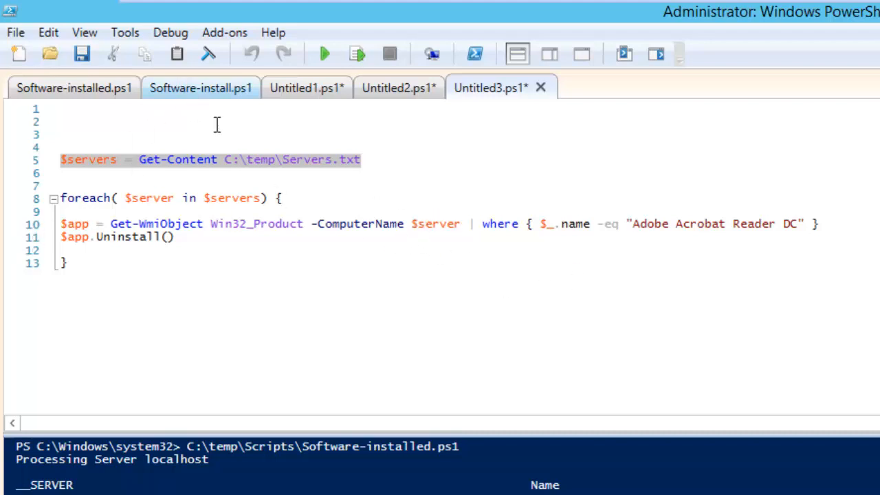
mouse_move(661, 217)
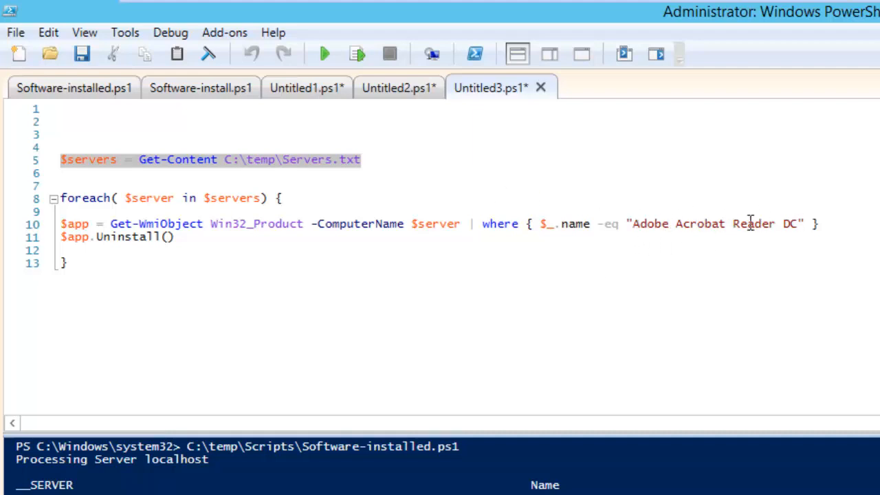
mouse_move(72, 237)
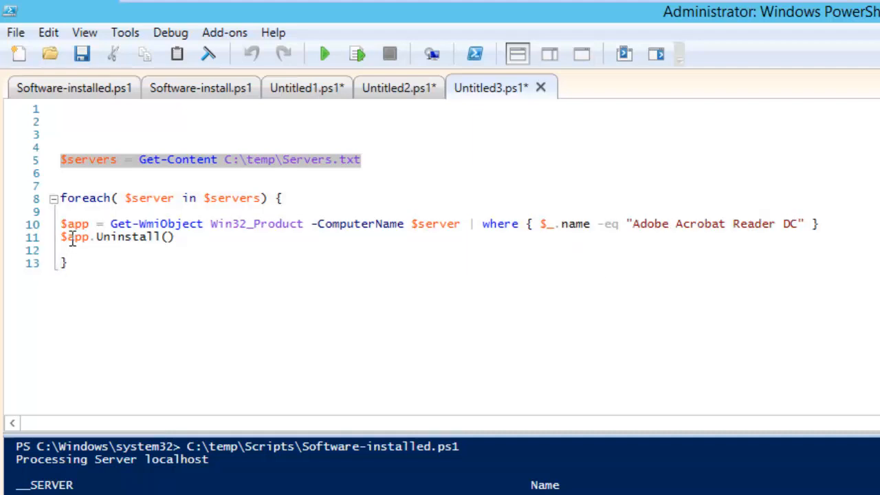
mouse_move(448, 217)
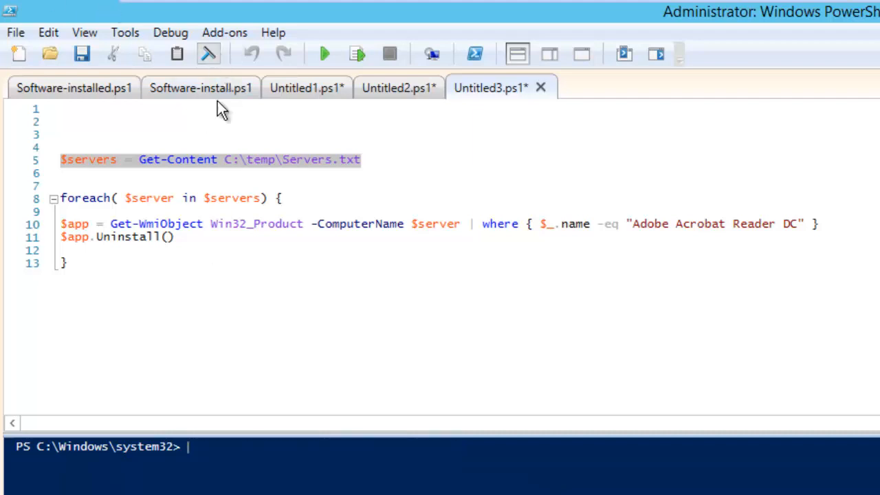
mouse_move(325, 54)
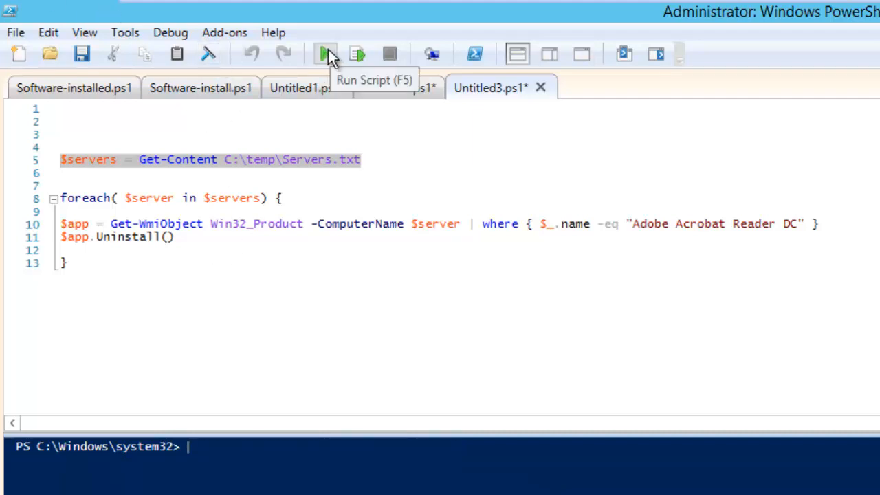
Run the whole uninstall script so each server reports ReturnValue 0.
click(323, 54)
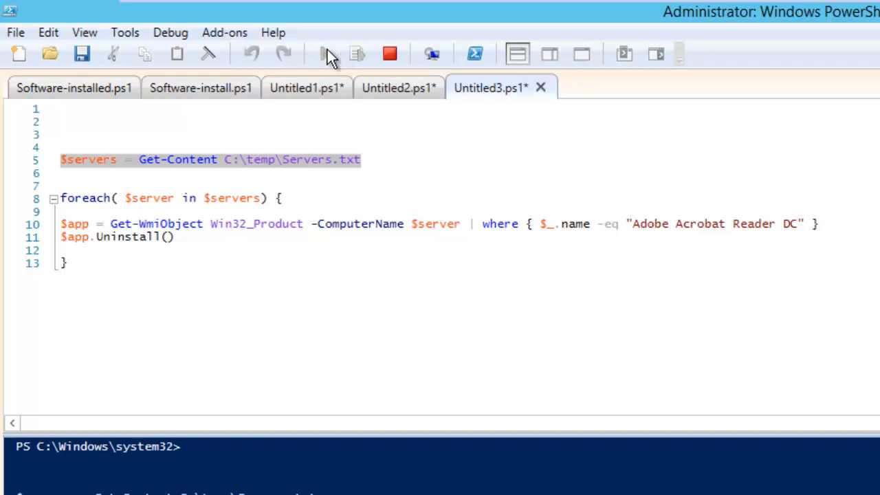
click(322, 54)
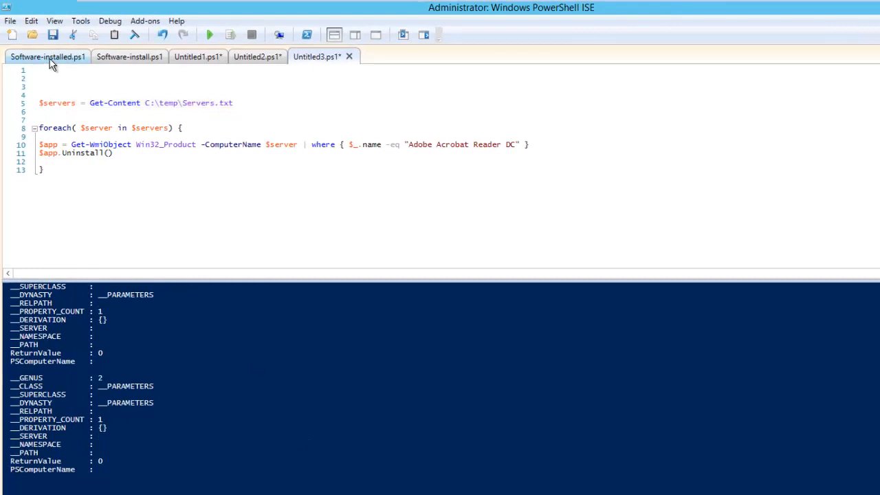
Rerun Software-installed.ps1 to confirm Acrobat is gone from the servers, then return to Untitled3.ps1.
click(47, 56)
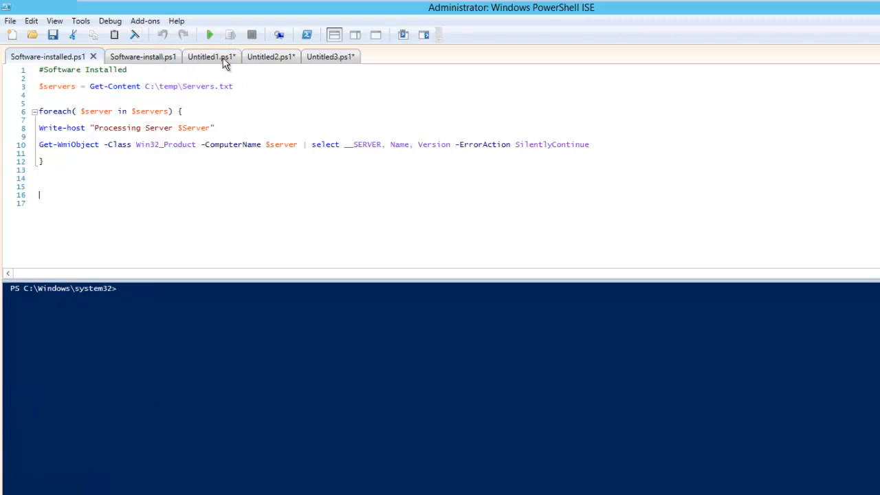
mouse_move(209, 34)
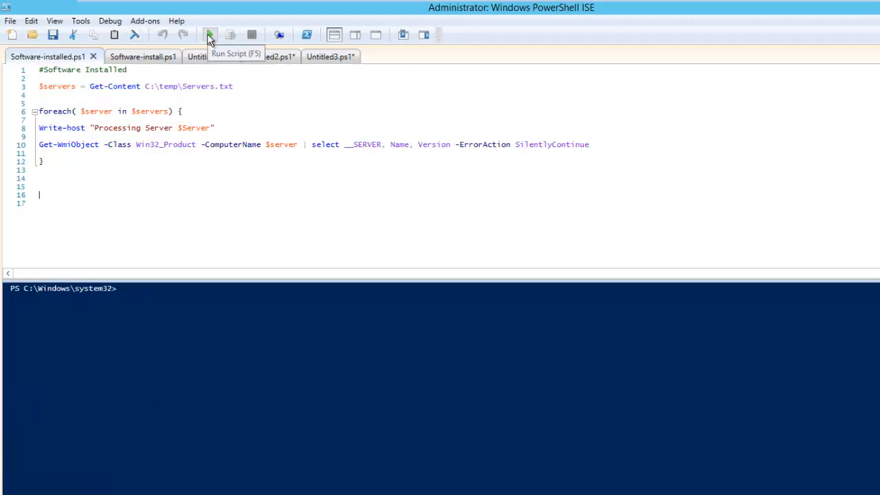
click(209, 35)
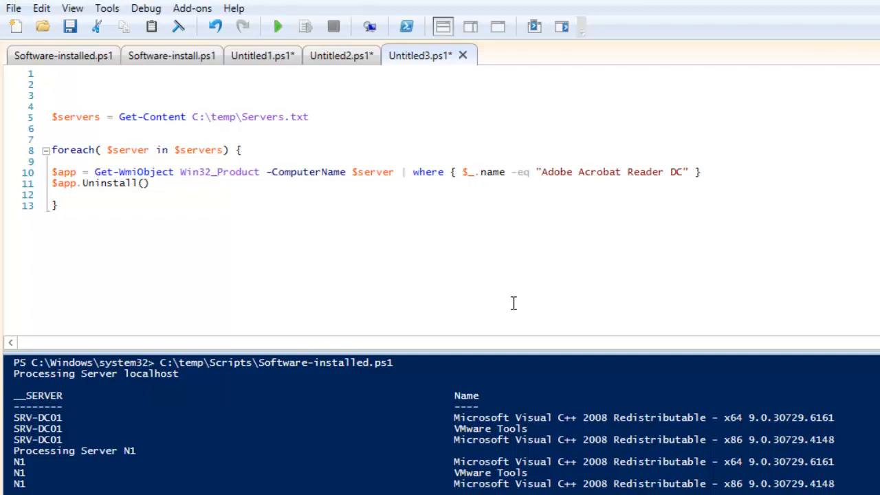
click(52, 74)
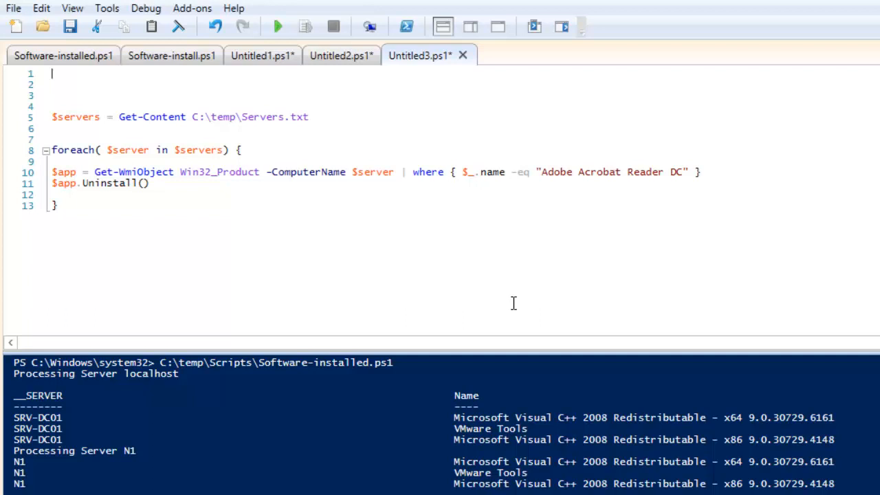